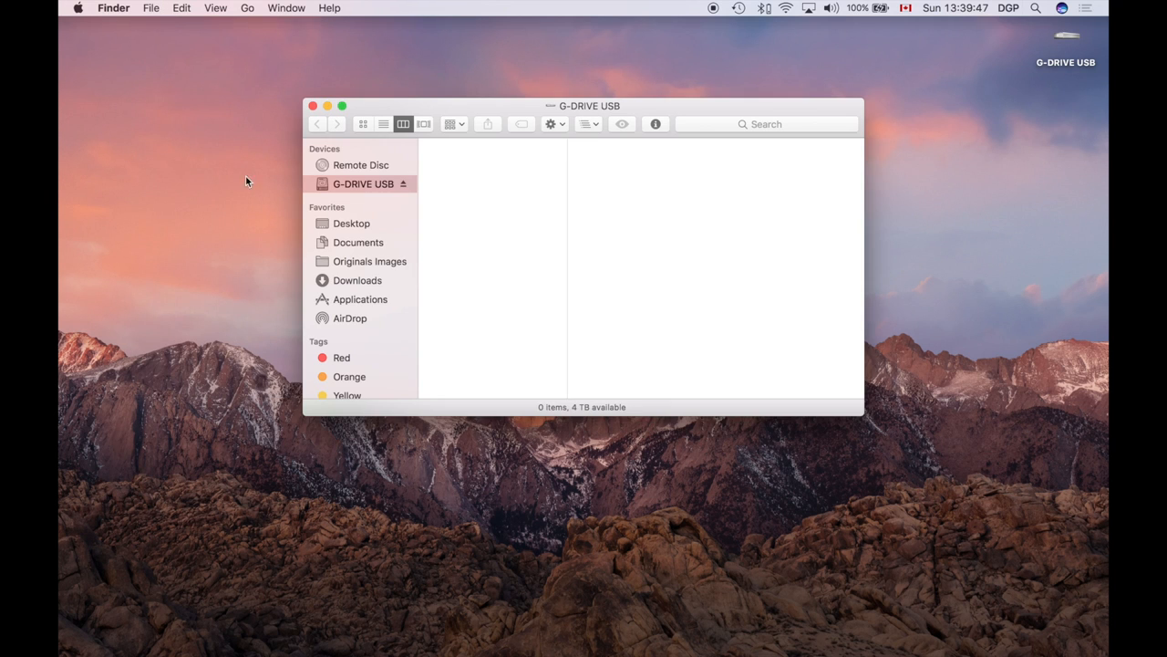
{"action": "mouse_move", "coordinate": [447, 193]}
{"action": "type", "text": "Dut"}
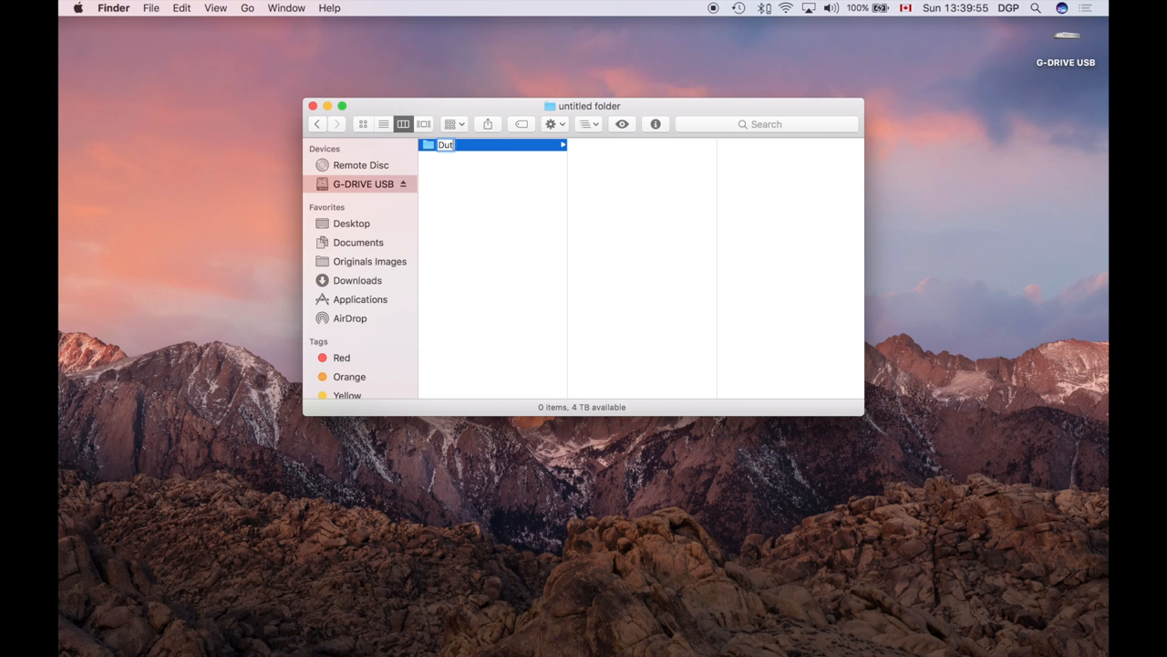
Step: Name the new folder DutchCanJam and create a YouTube folder inside it
{"action": "type", "text": "chCanJam"}
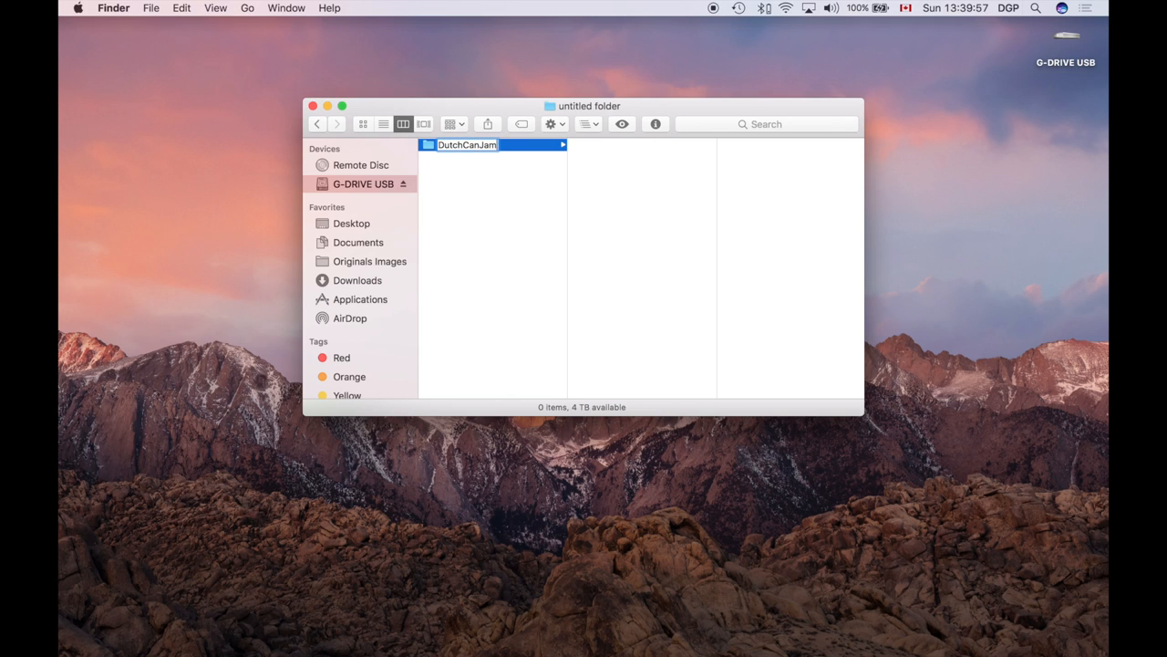
{"action": "left_click", "coordinate": [467, 144]}
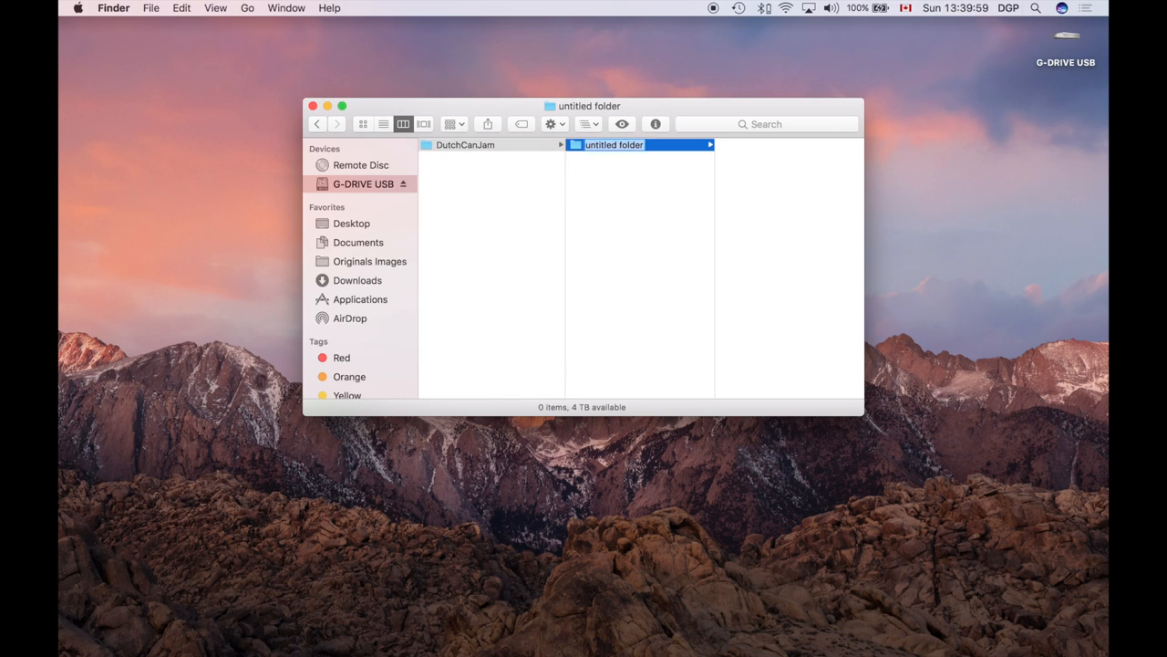
{"action": "type", "text": "YouTube"}
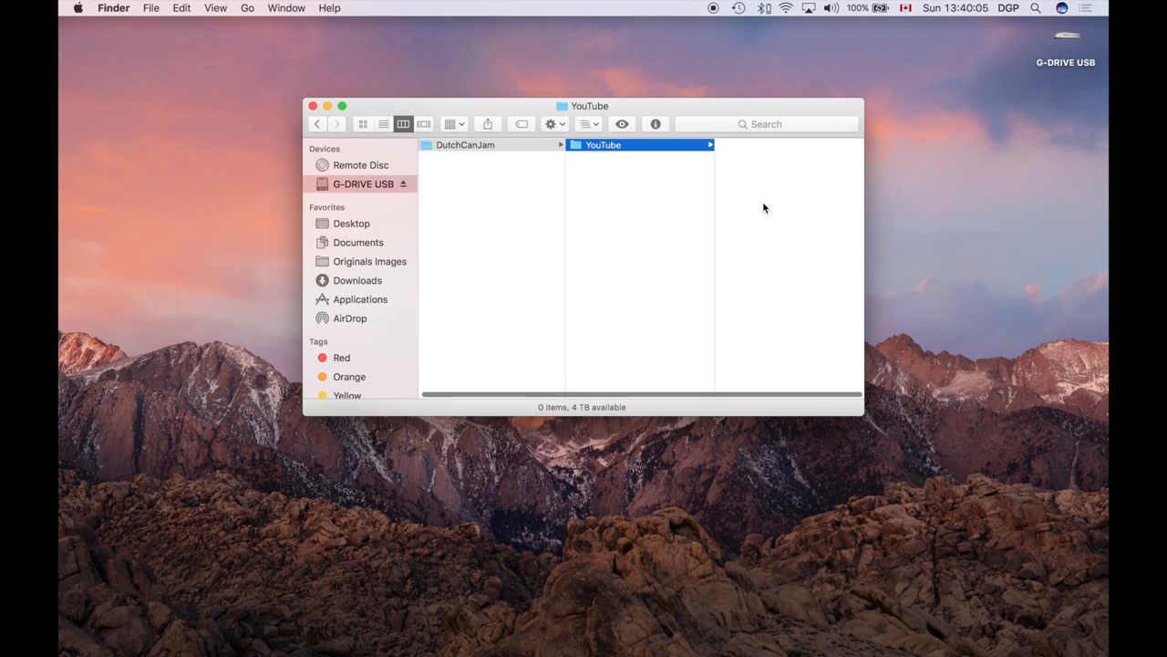
Step: Paste the copied 2017 folder into YouTube and browse into 2017 > 01 - Jan
{"action": "right_click", "coordinate": [764, 208]}
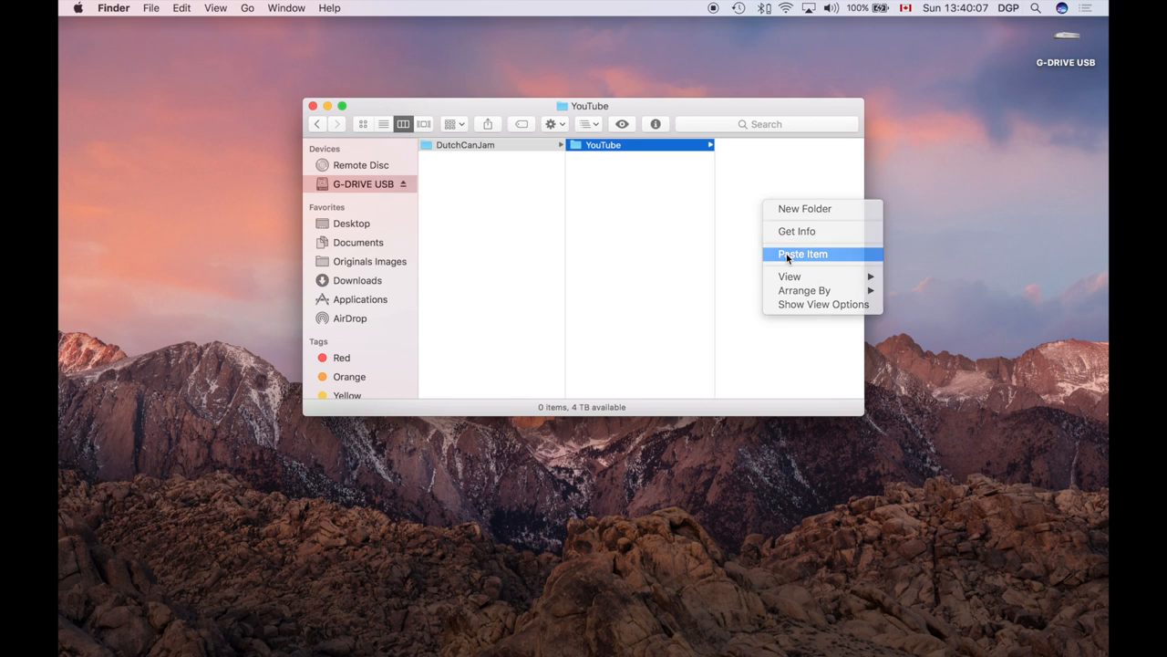
{"action": "left_click", "coordinate": [802, 253]}
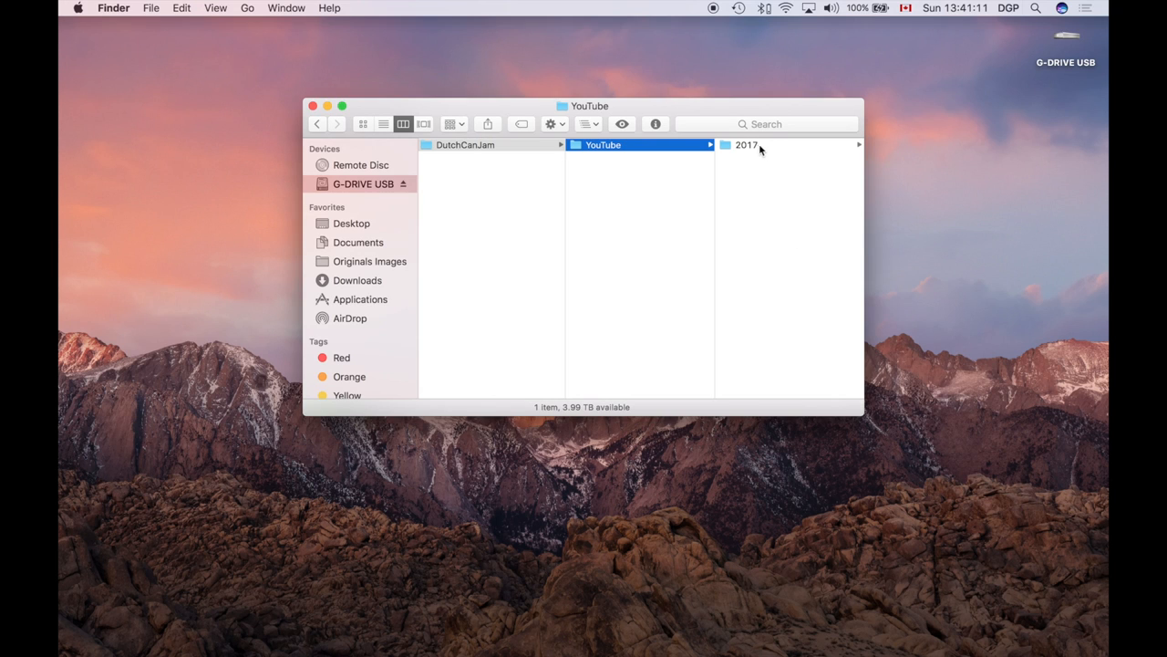
{"action": "left_click", "coordinate": [748, 144]}
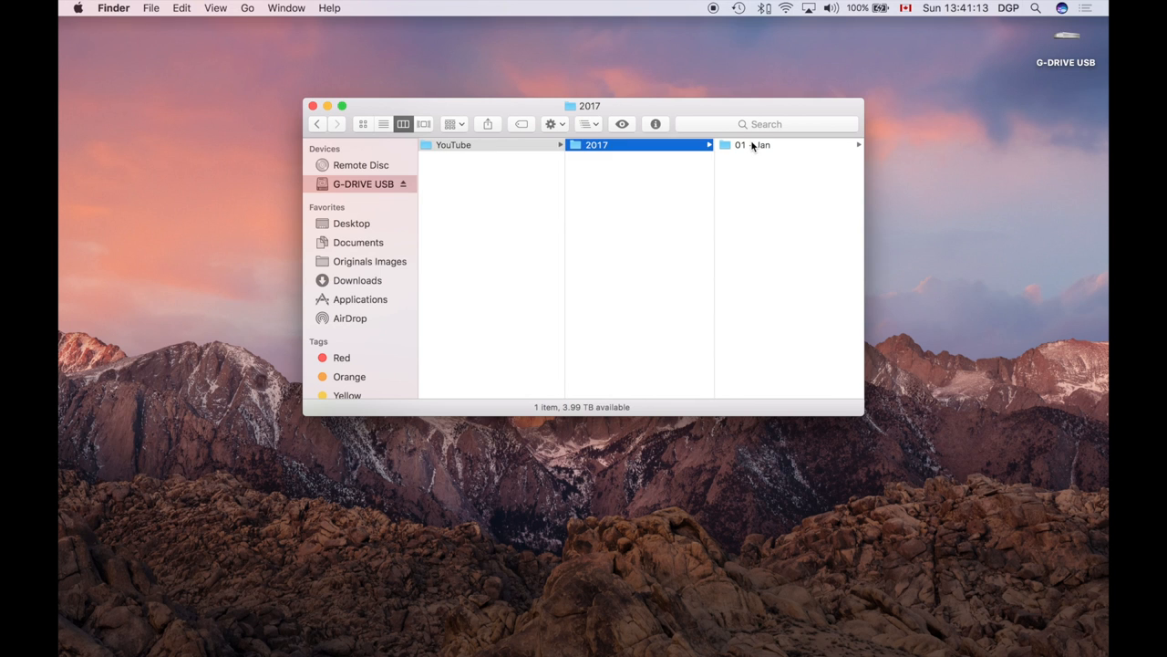
{"action": "left_click", "coordinate": [752, 146]}
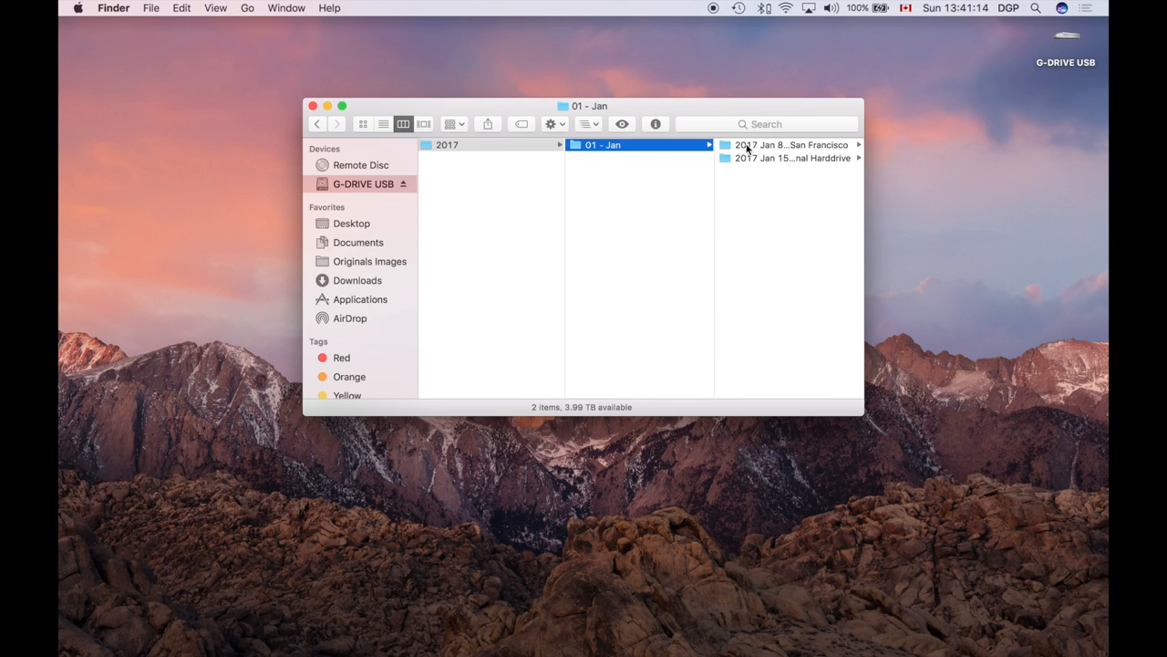